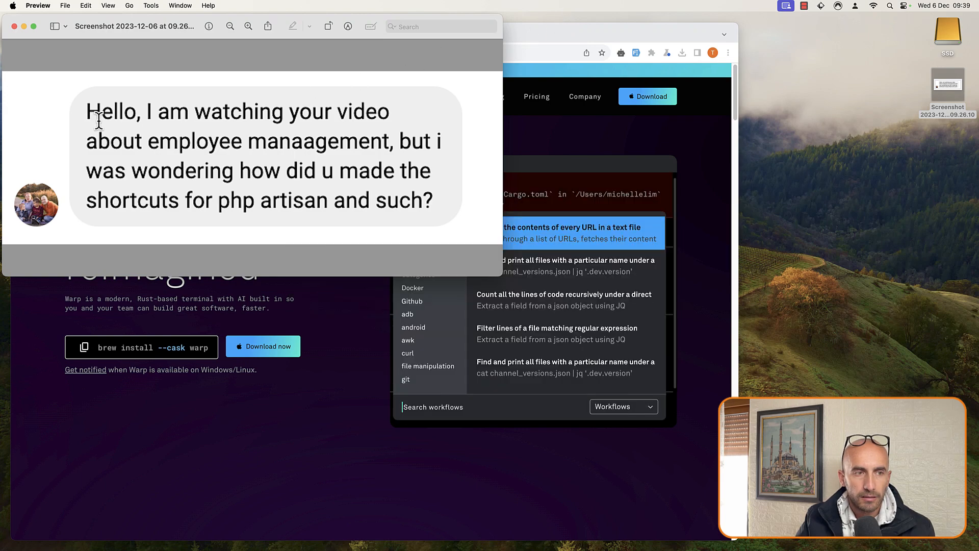
# - Enter the comment text 'Update server version' before returning to the Warp homepage in Chrome
pyautogui.write('un')
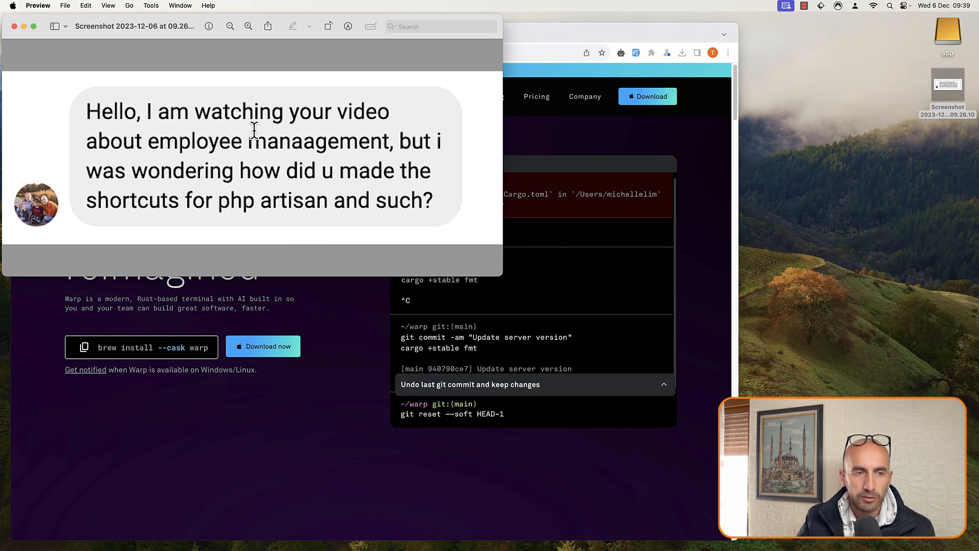
pyautogui.write('rus')
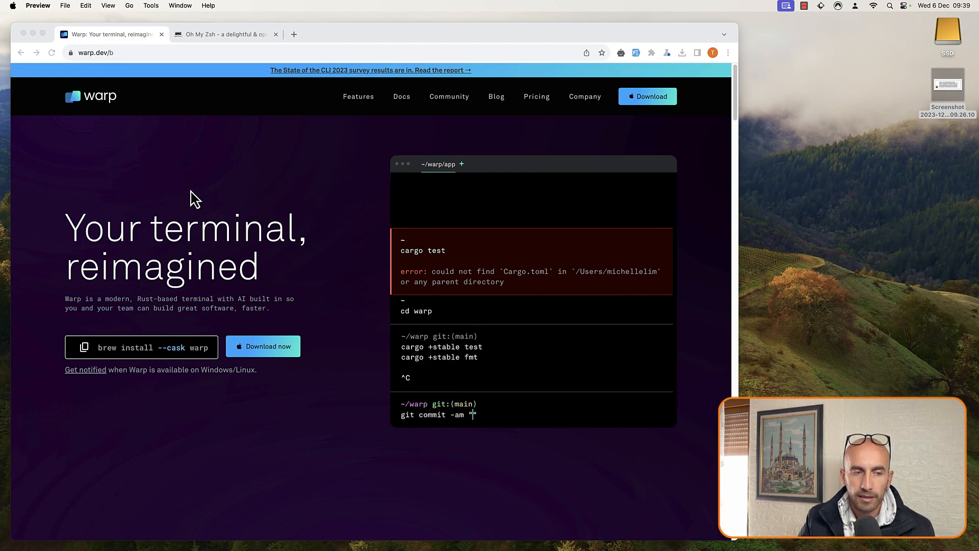
pyautogui.write('Update server version')
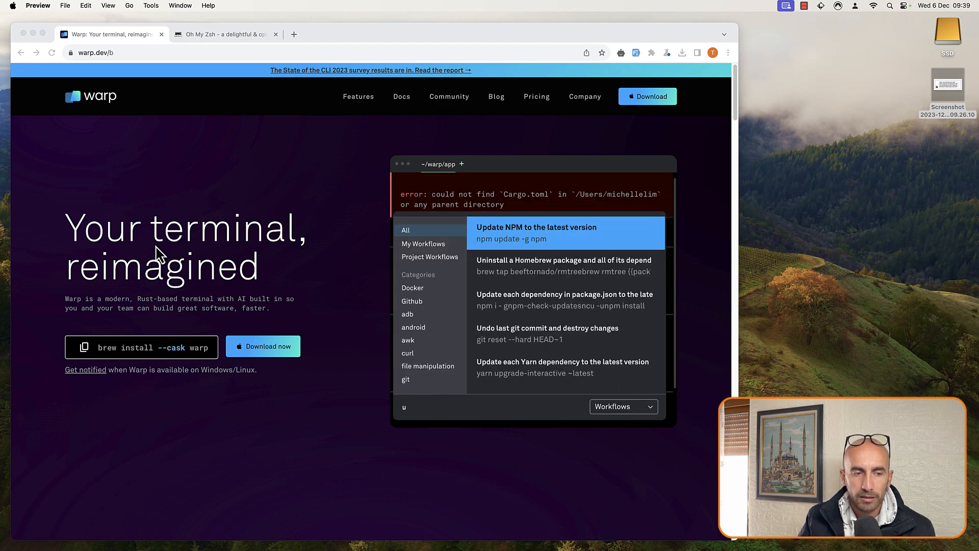
pyautogui.write('nd')
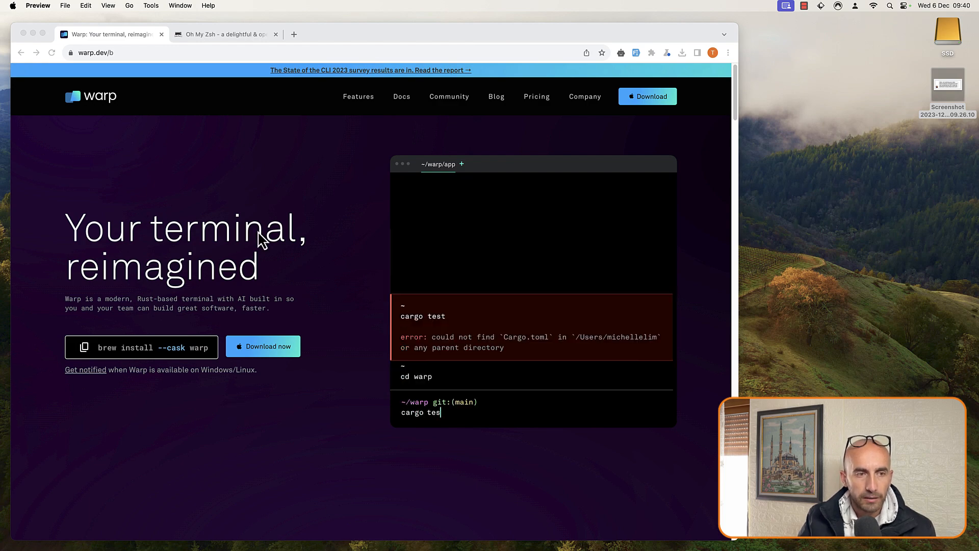
# - Switch to the Oh My Zsh tab and scroll its install page to the curl install command
pyautogui.click(221, 35)
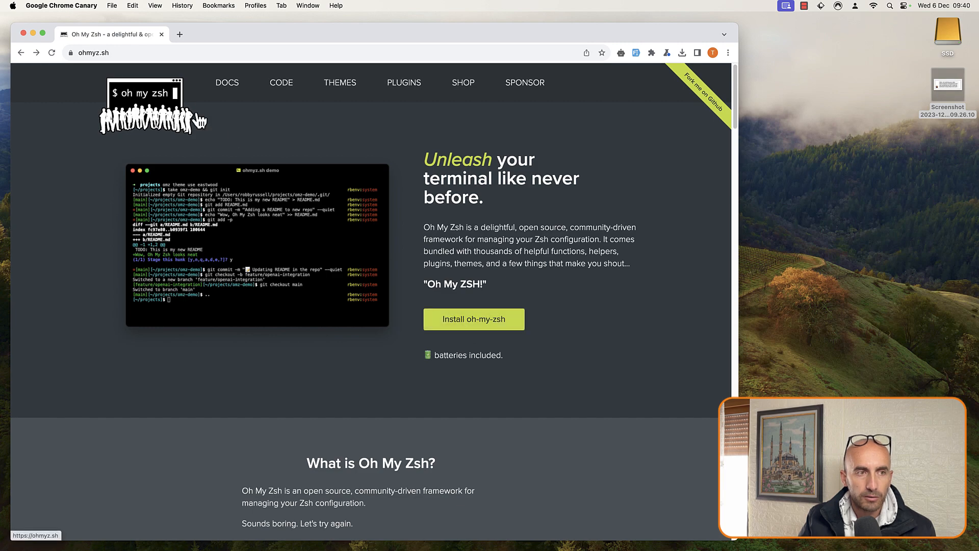
pyautogui.click(474, 320)
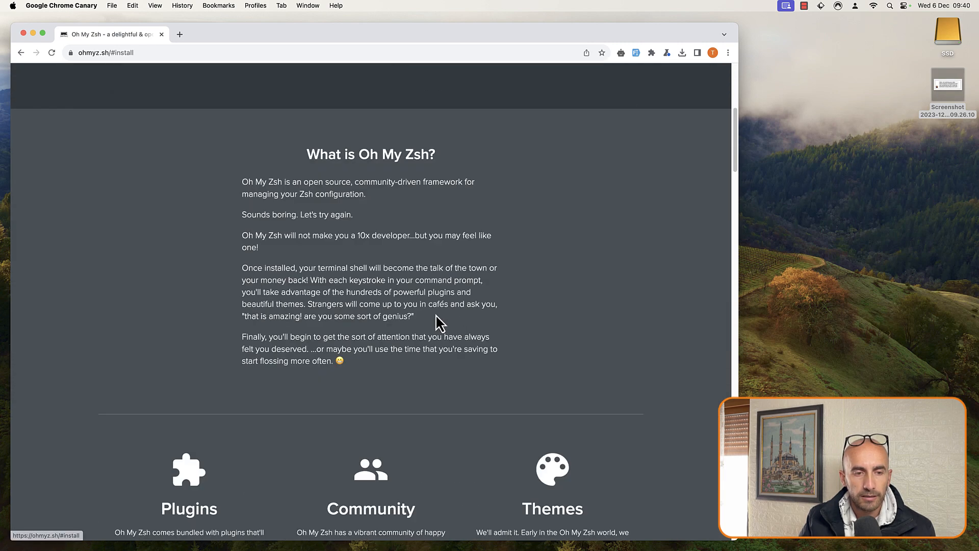
pyautogui.scroll(-3)
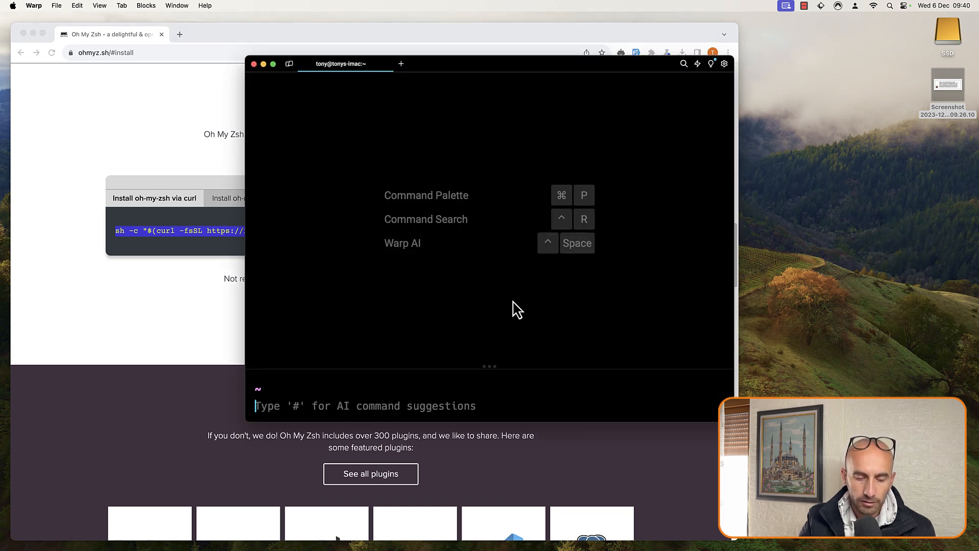
# - Open the zsh config file in vim and scroll down to the Example aliases comments
pyautogui.write('vim ~/.ssh/config')
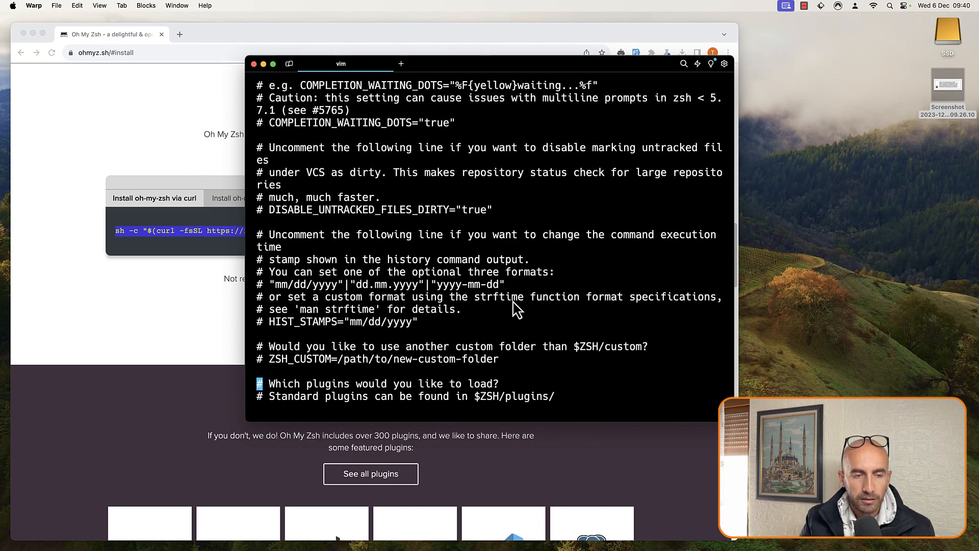
pyautogui.scroll(-3)
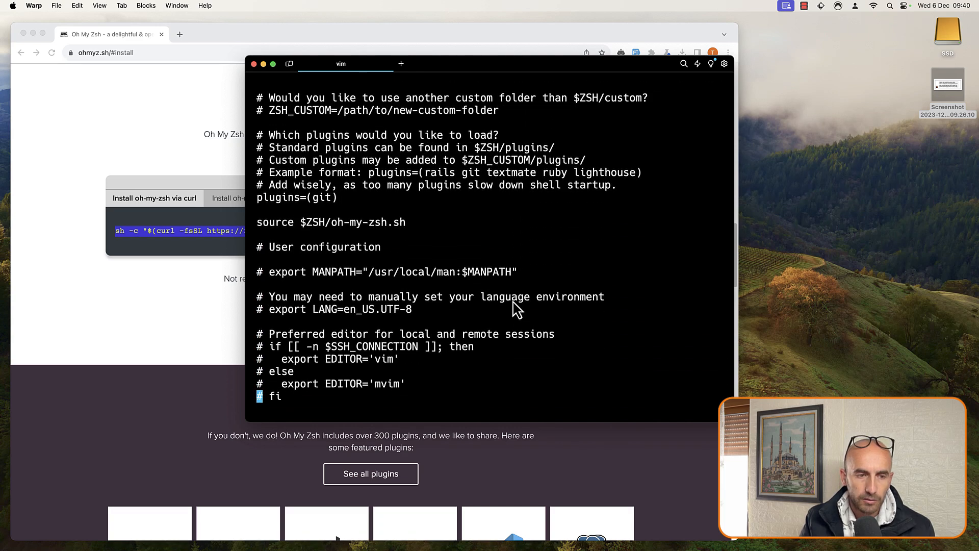
pyautogui.scroll(-3)
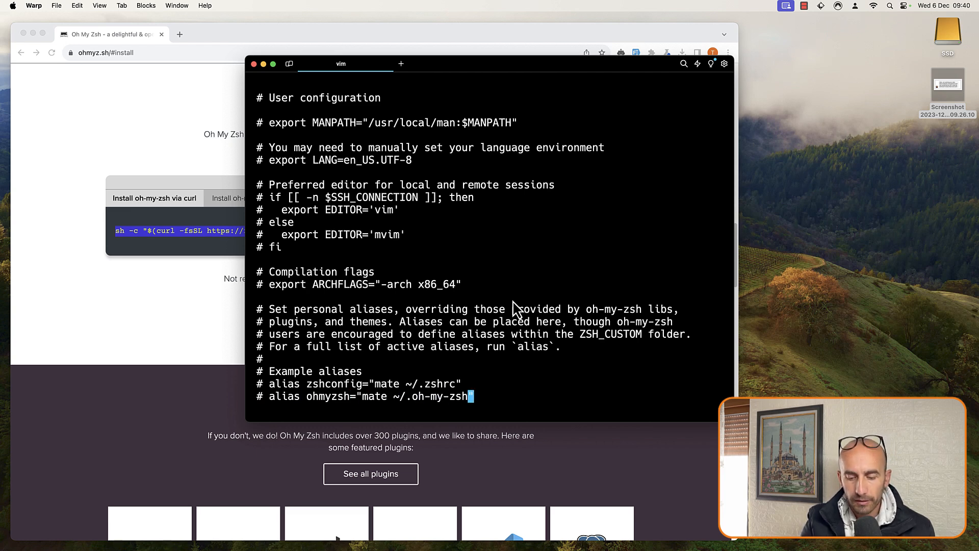
# - On a new line below the example aliases, add alias art="php artisan"
pyautogui.press('i')
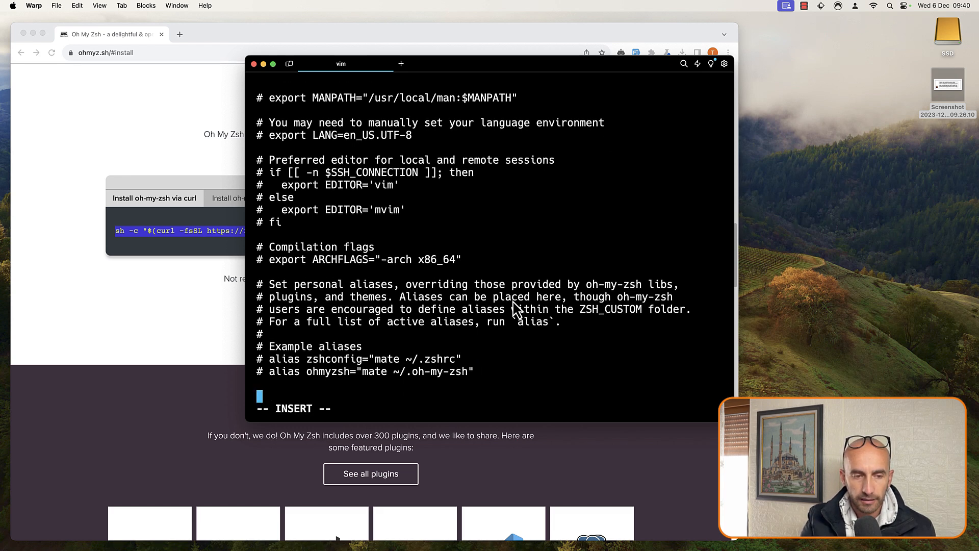
pyautogui.write('alias')
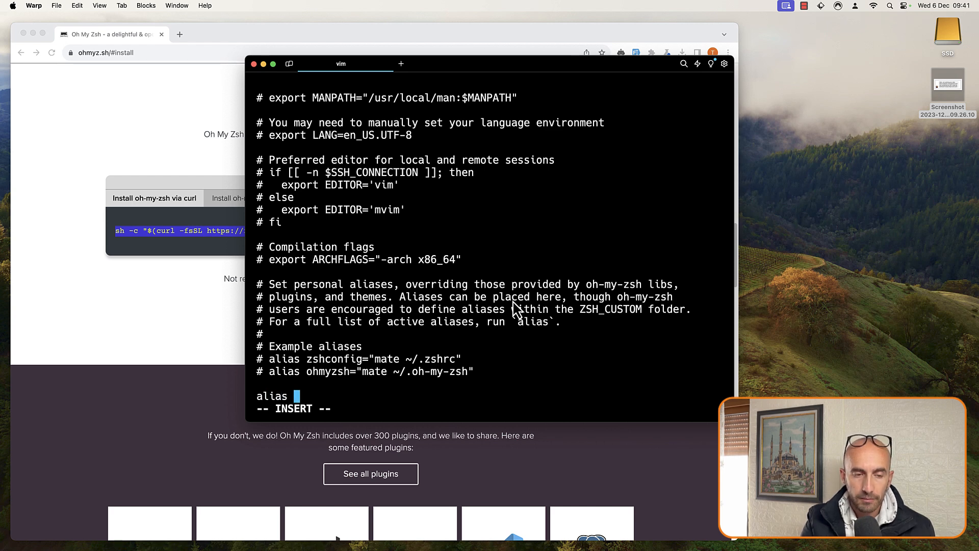
pyautogui.write('art')
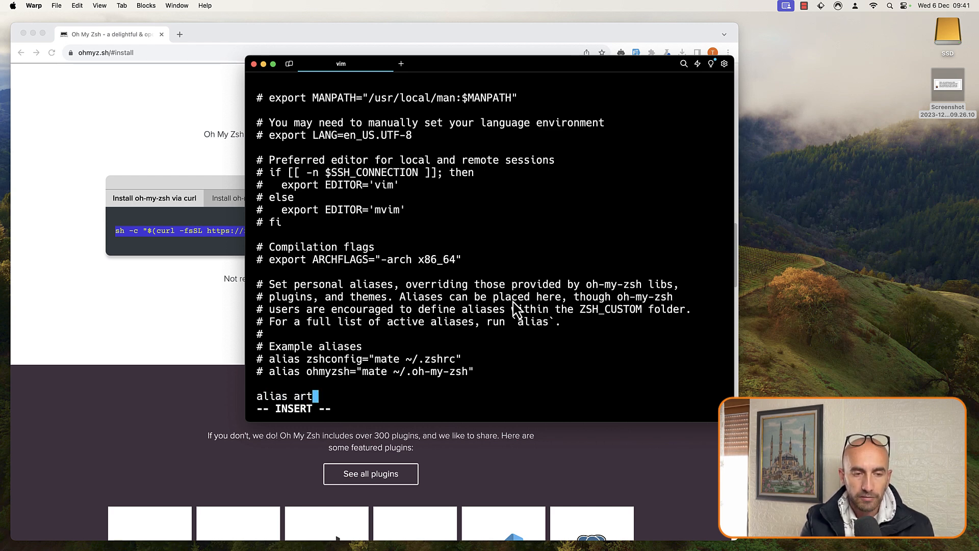
pyautogui.write('=')
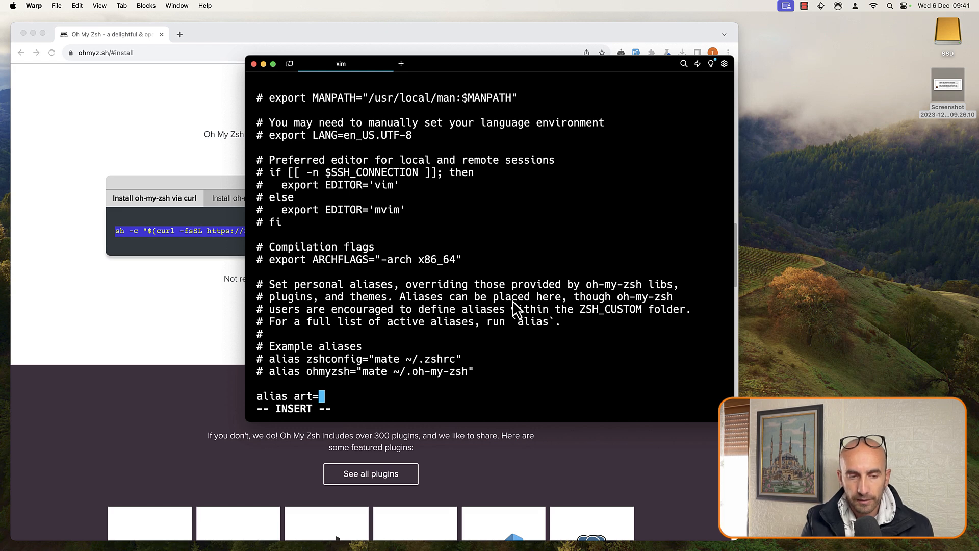
pyautogui.write('"')
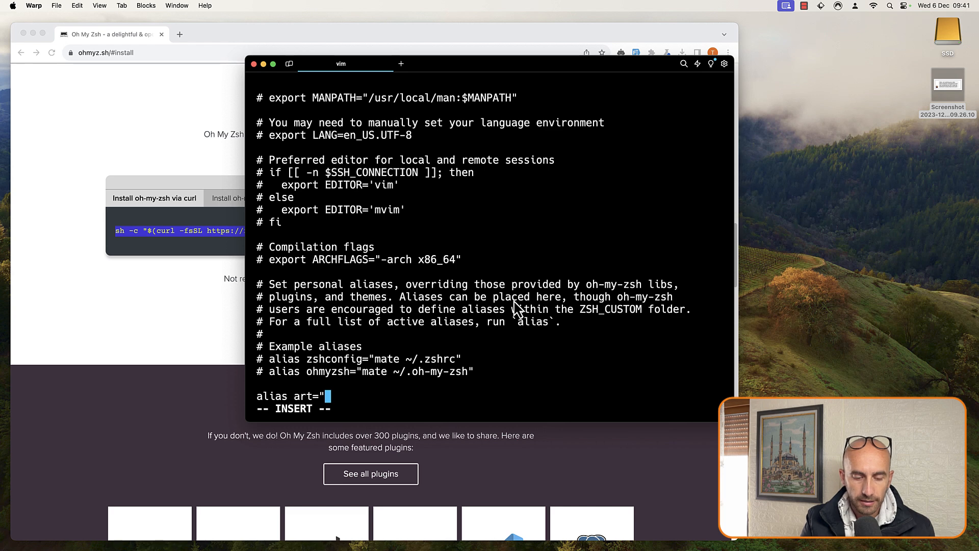
pyautogui.write('php a')
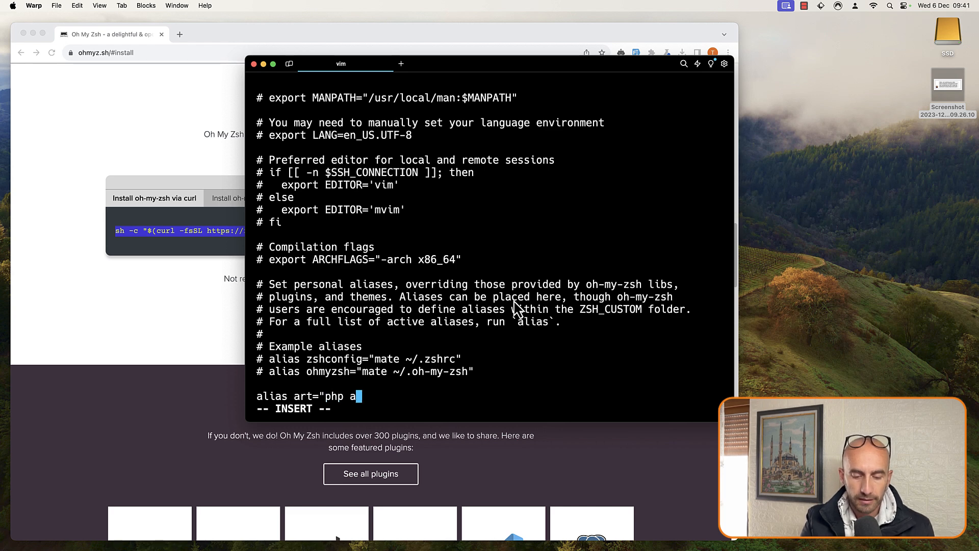
pyautogui.write('rtisan"')
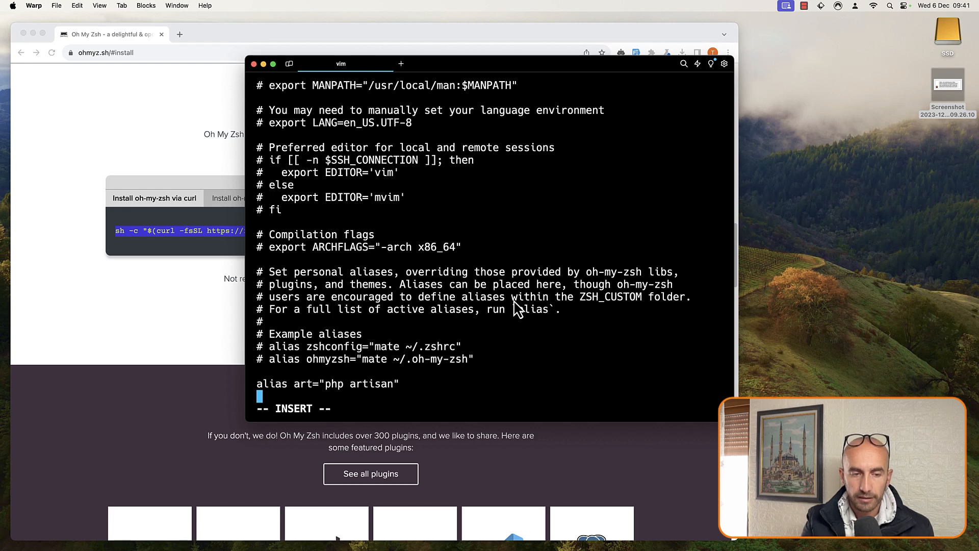
# - Add alias amf for php artisan migrate:fresh
pyautogui.write('alias')
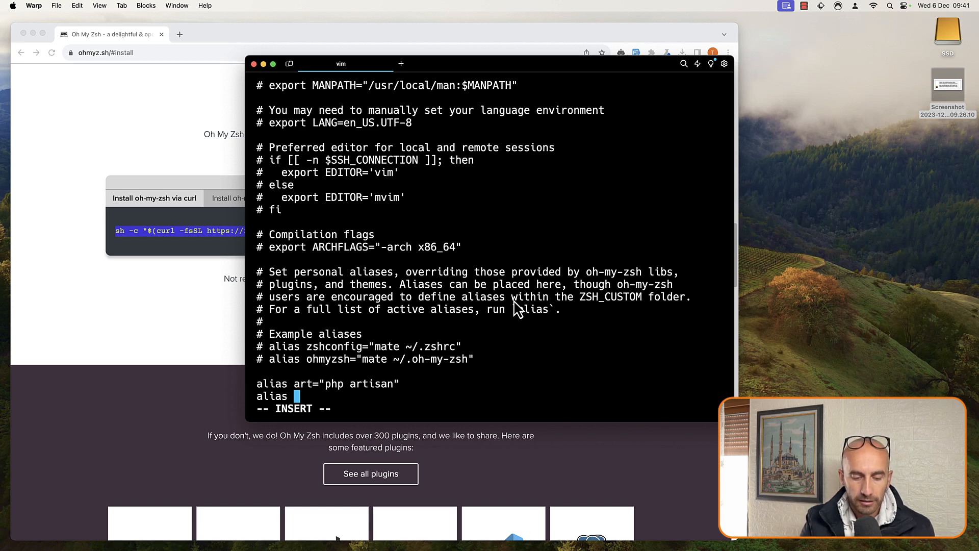
pyautogui.write('a')
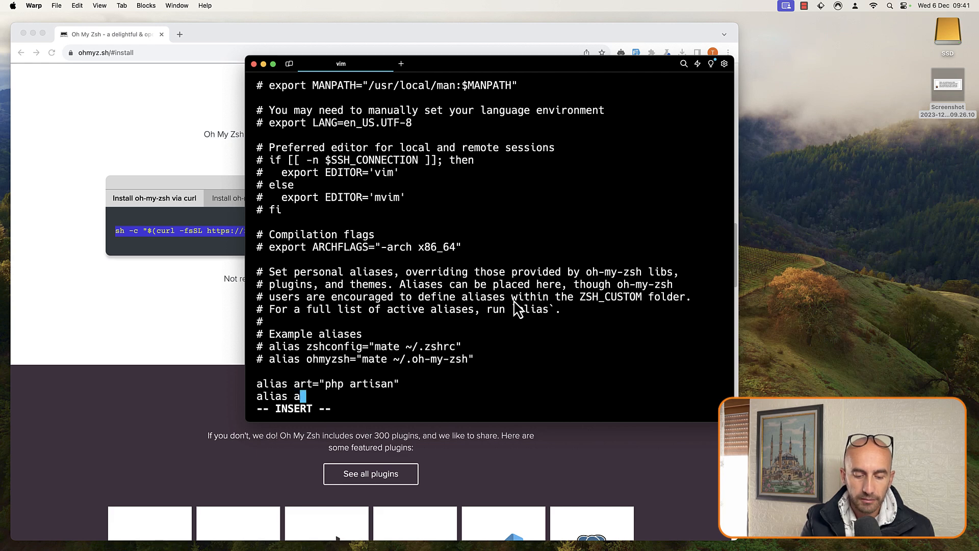
pyautogui.write('mf="php')
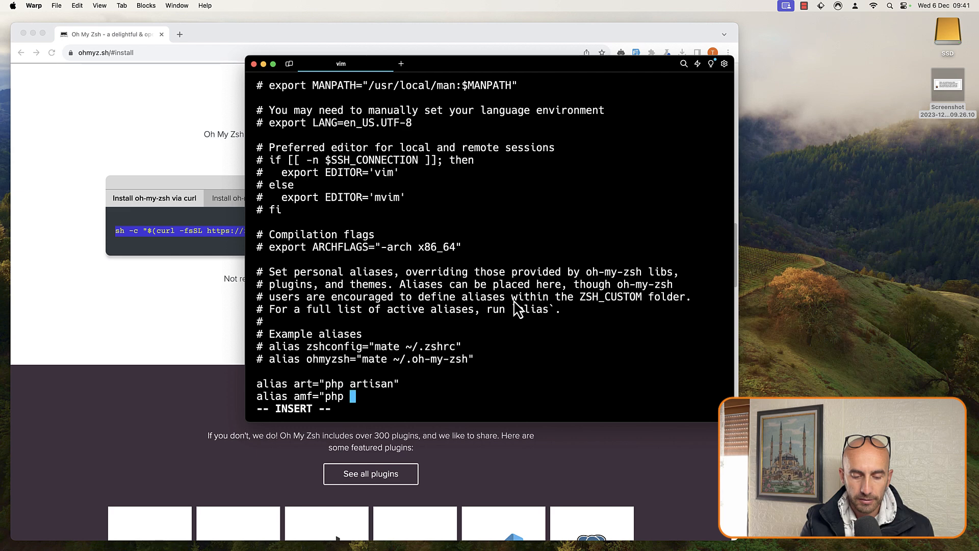
pyautogui.write('artisan mi')
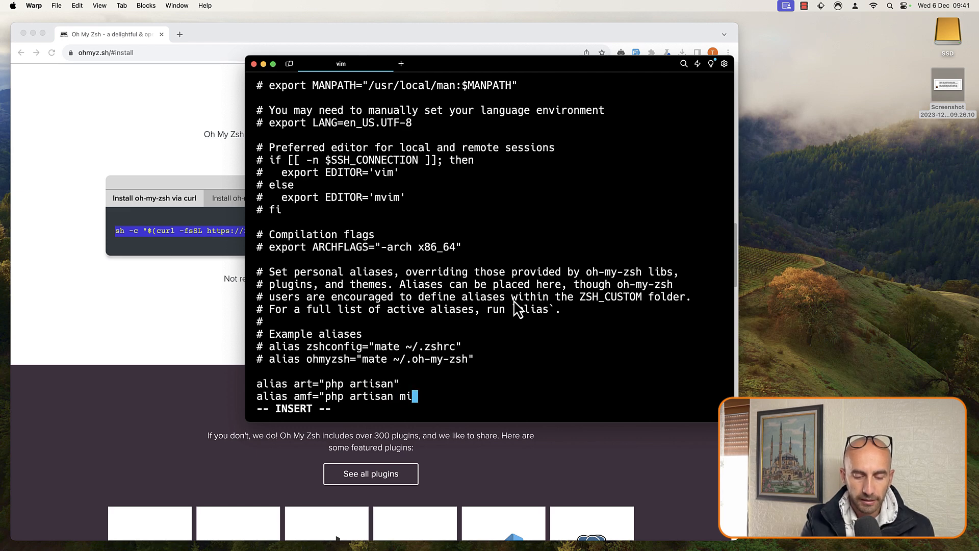
pyautogui.write('grate:f')
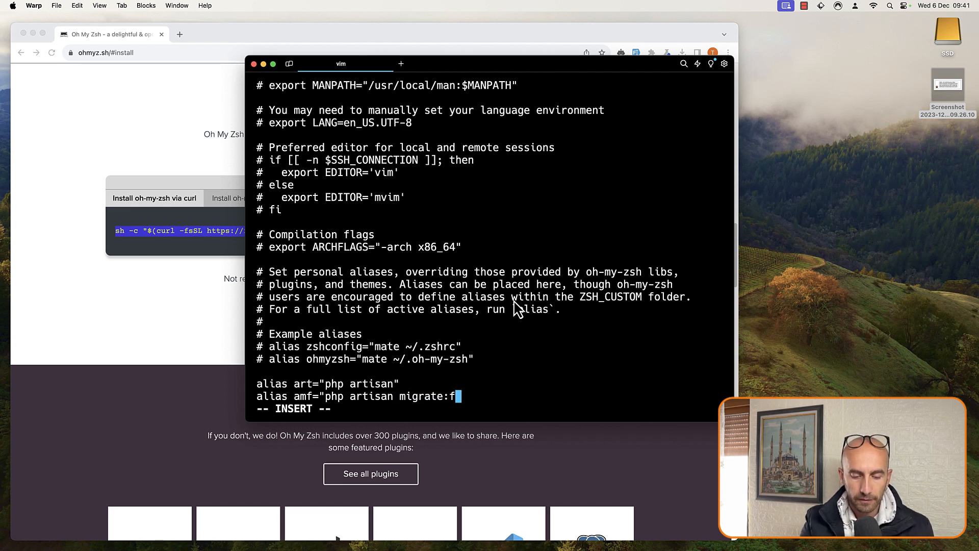
pyautogui.write('resh"')
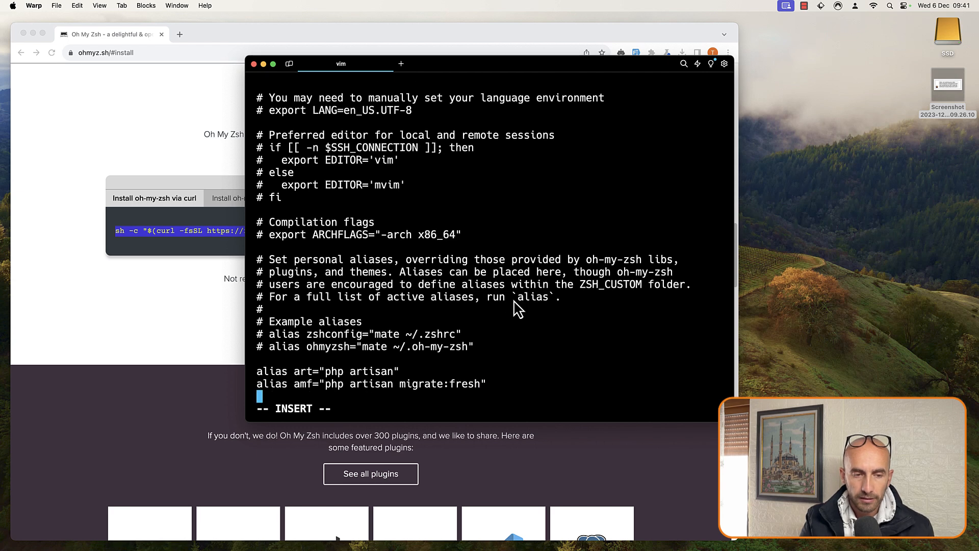
# - Add alias nrb="npm run build" and start a new line
pyautogui.write('a')
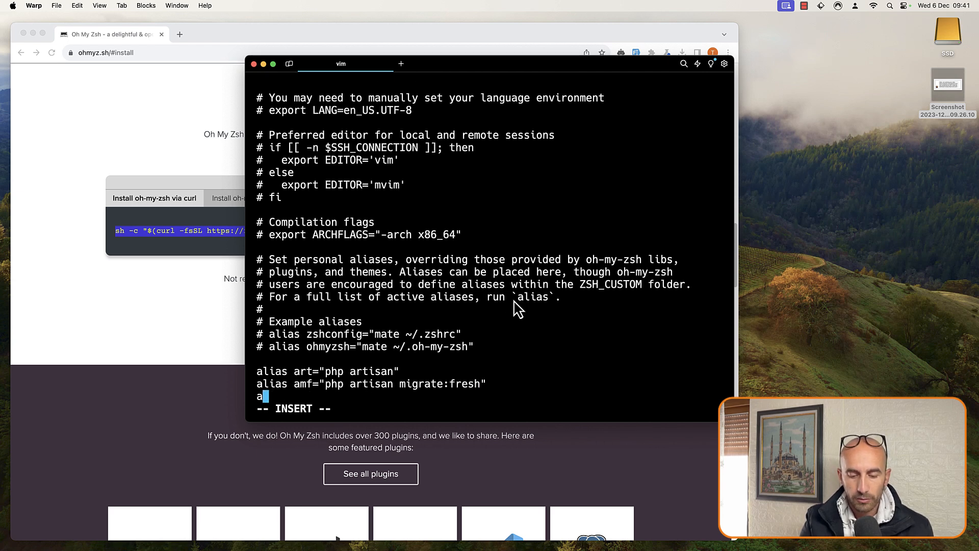
pyautogui.write('lias')
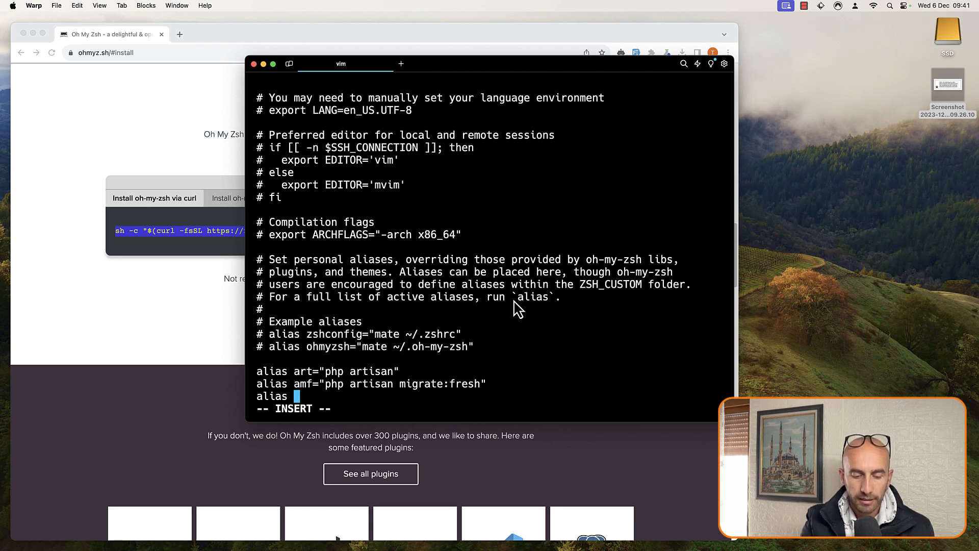
pyautogui.write('nrd="')
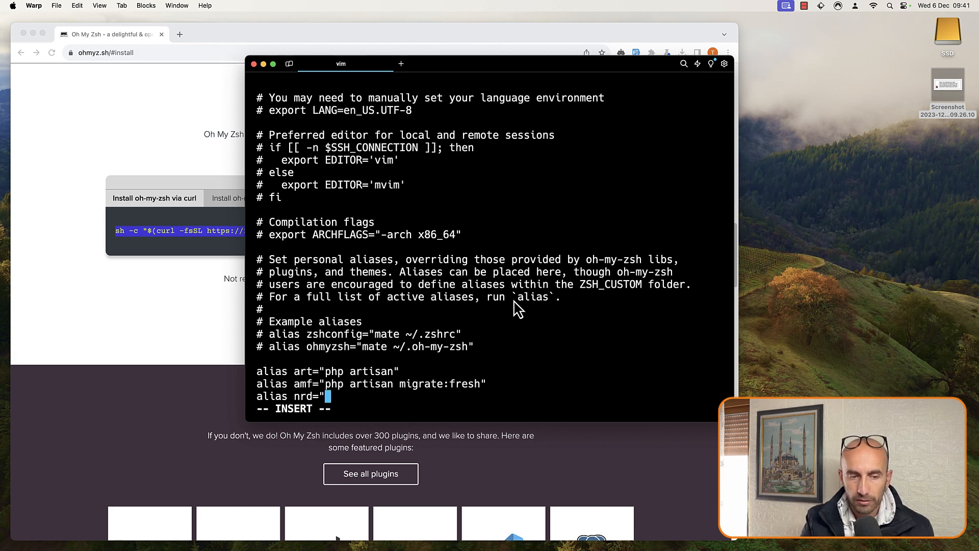
pyautogui.write('npm run dev"')
pyautogui.write('alias')
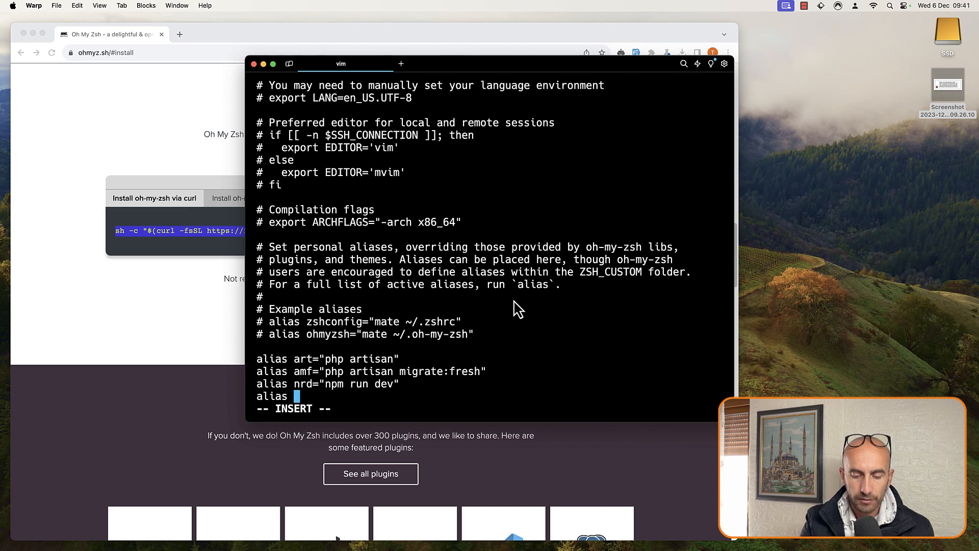
pyautogui.write('nrb')
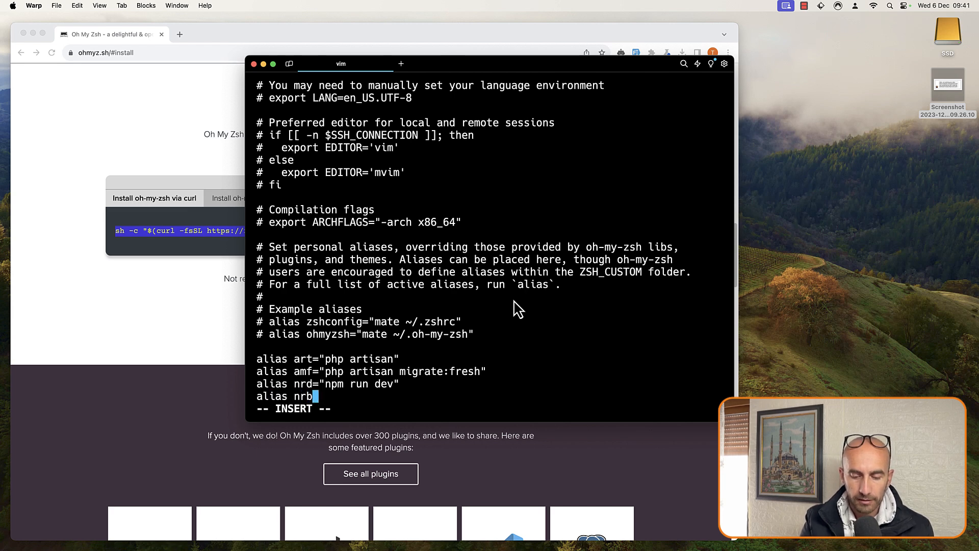
pyautogui.write('="')
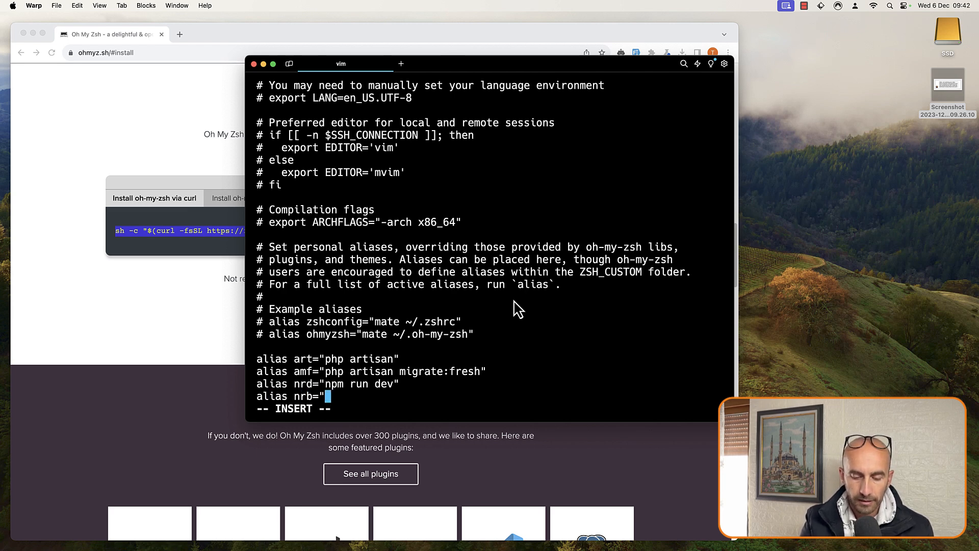
pyautogui.write('npm run')
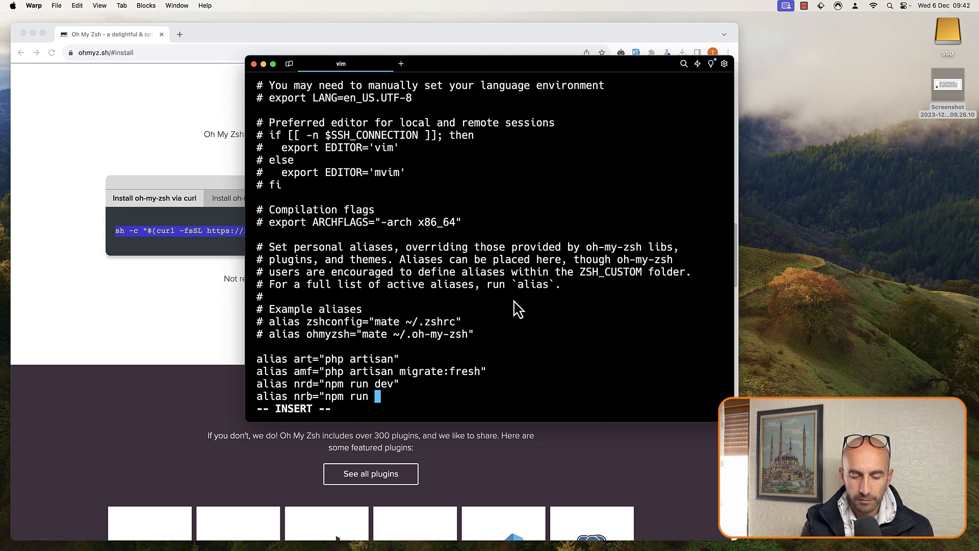
pyautogui.write('build')
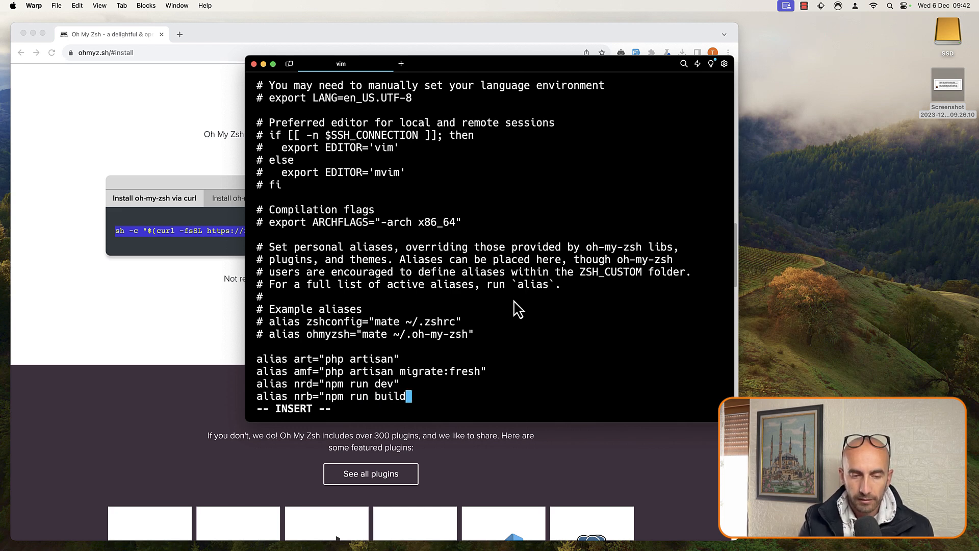
pyautogui.press('enter')
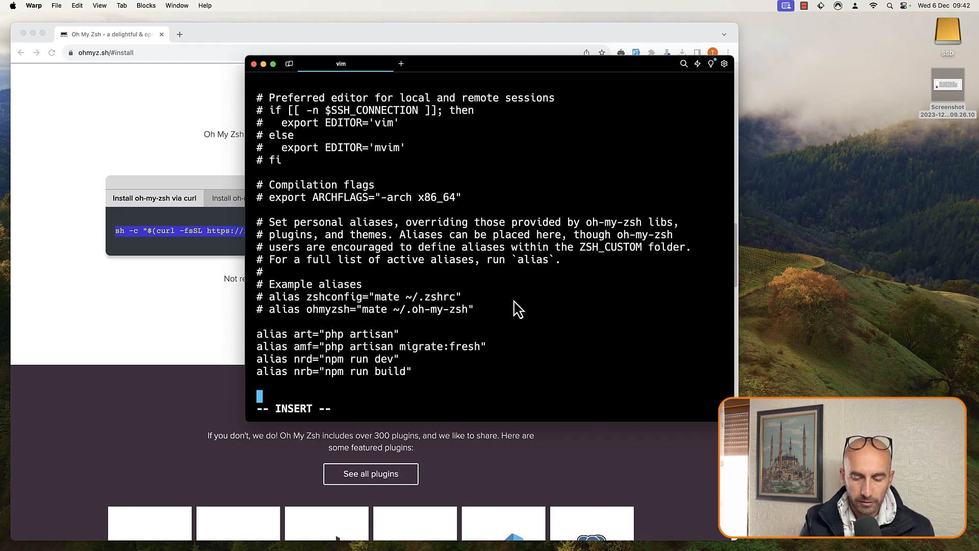
# - Add aliases ci="composer install" and cu="composer update"
pyautogui.write('alias c')
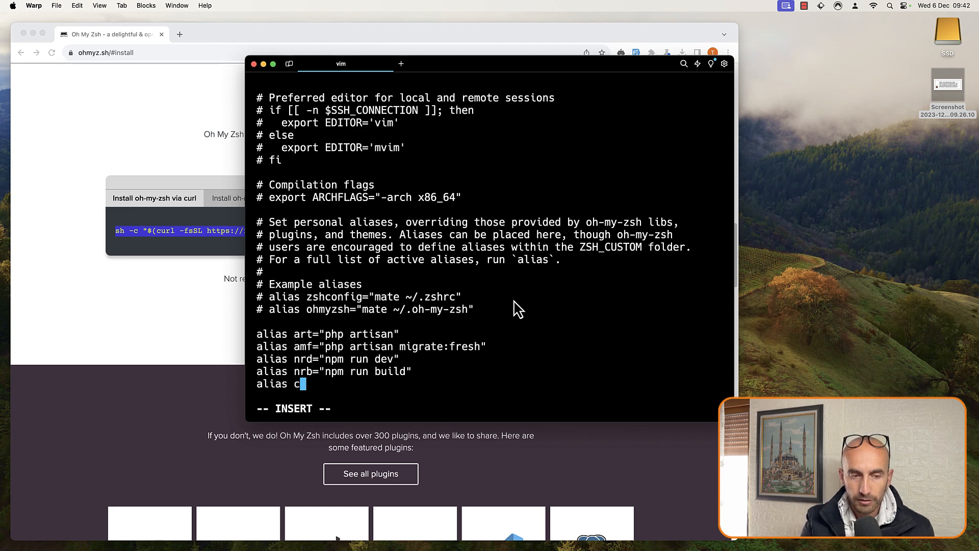
pyautogui.write('i=')
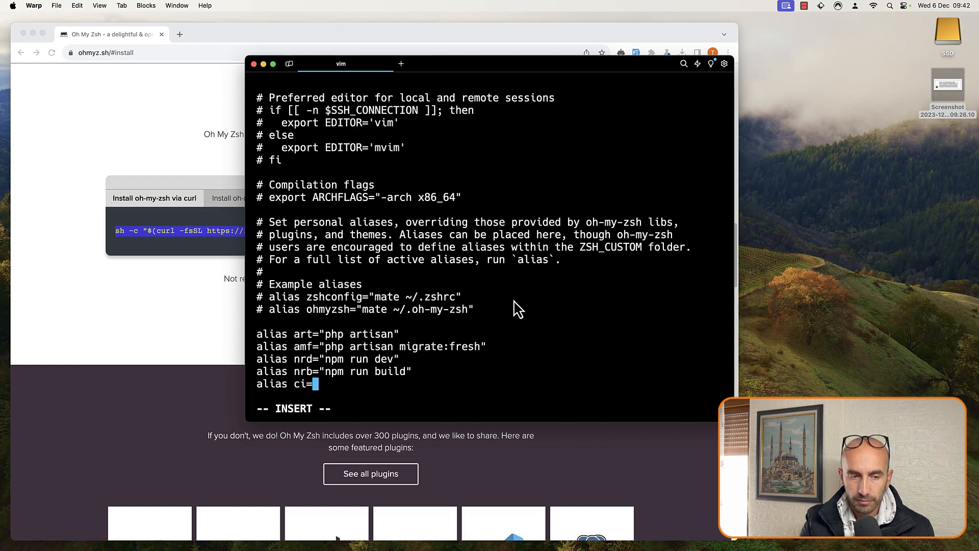
pyautogui.write('"composer install')
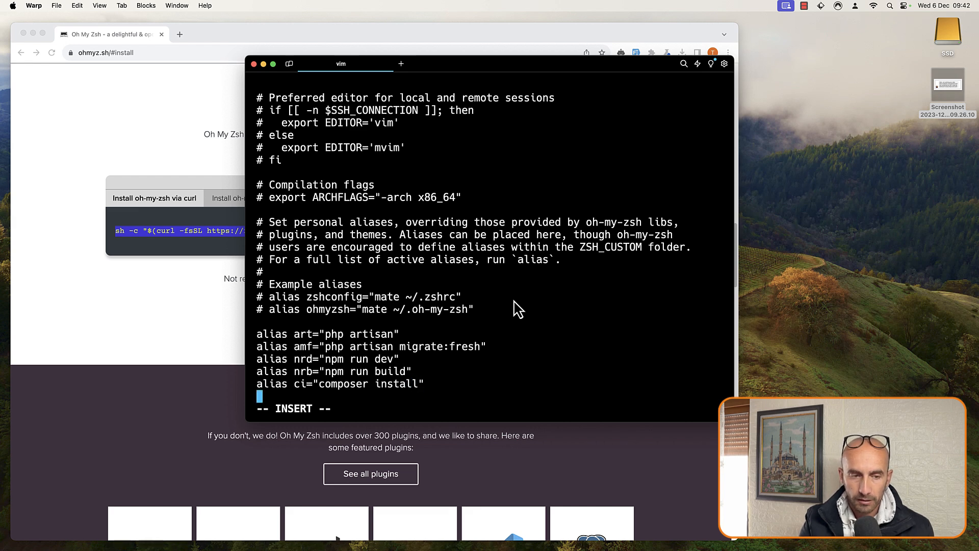
pyautogui.write('alias')
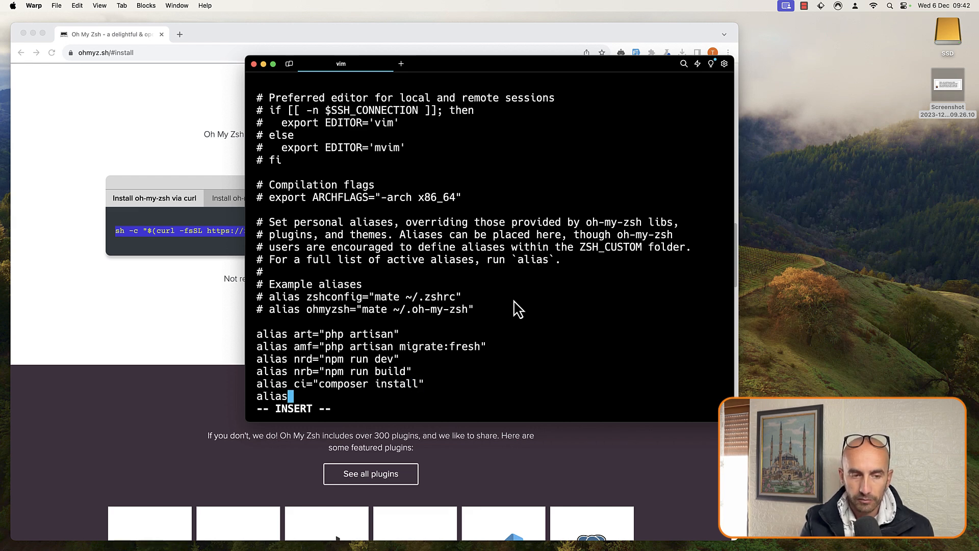
pyautogui.write('c')
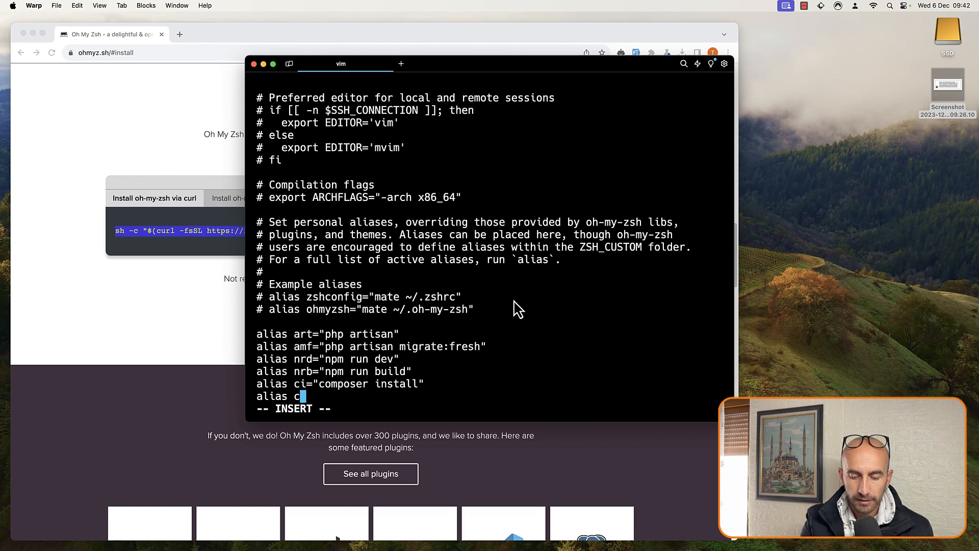
pyautogui.write('u="')
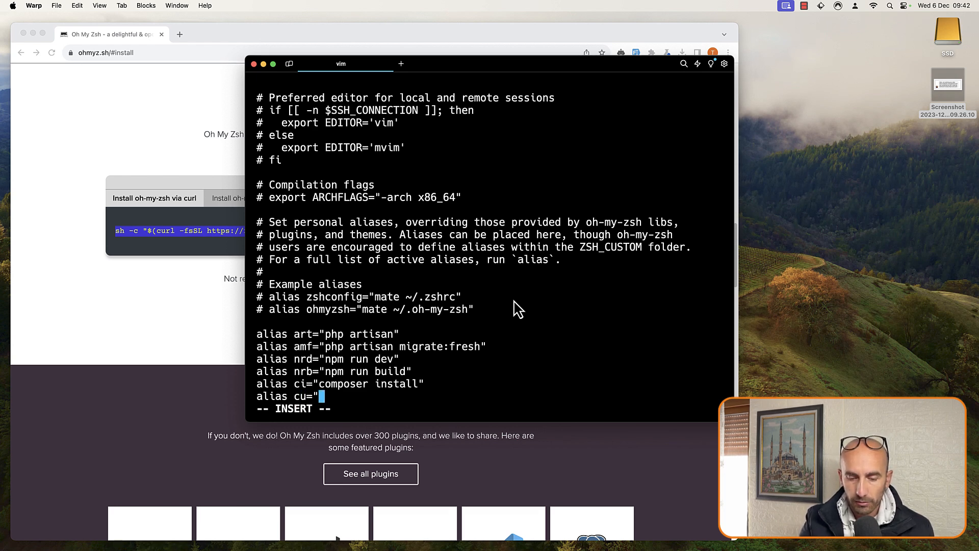
pyautogui.write('compos')
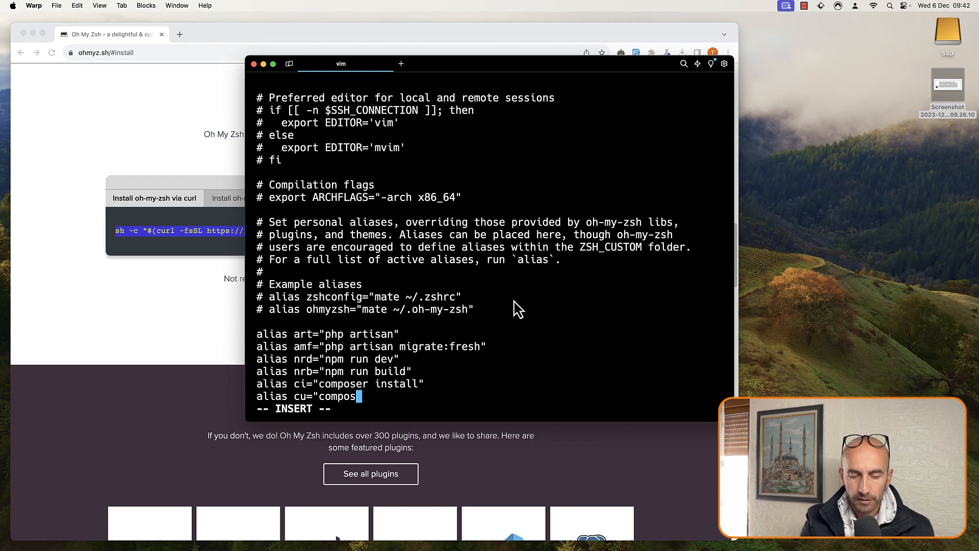
pyautogui.write('upd')
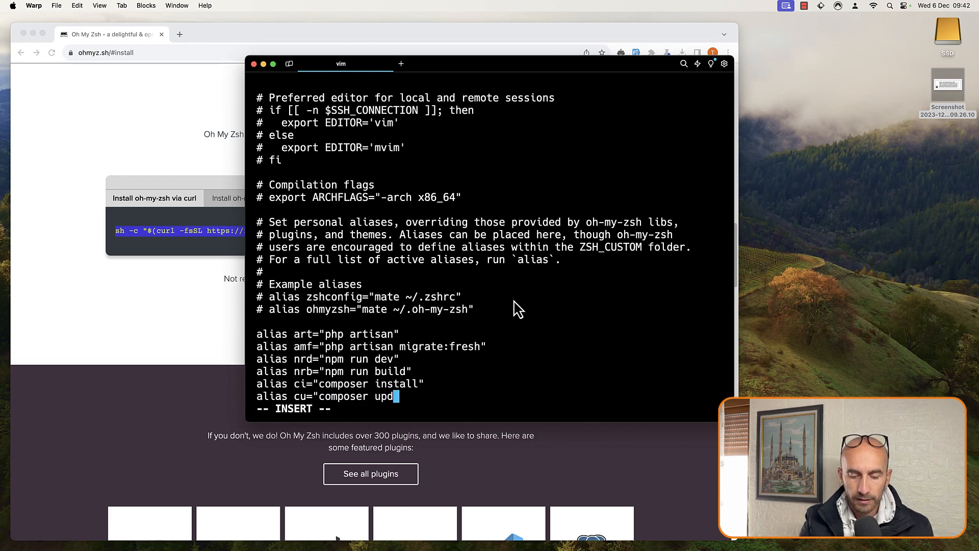
pyautogui.write('ate"')
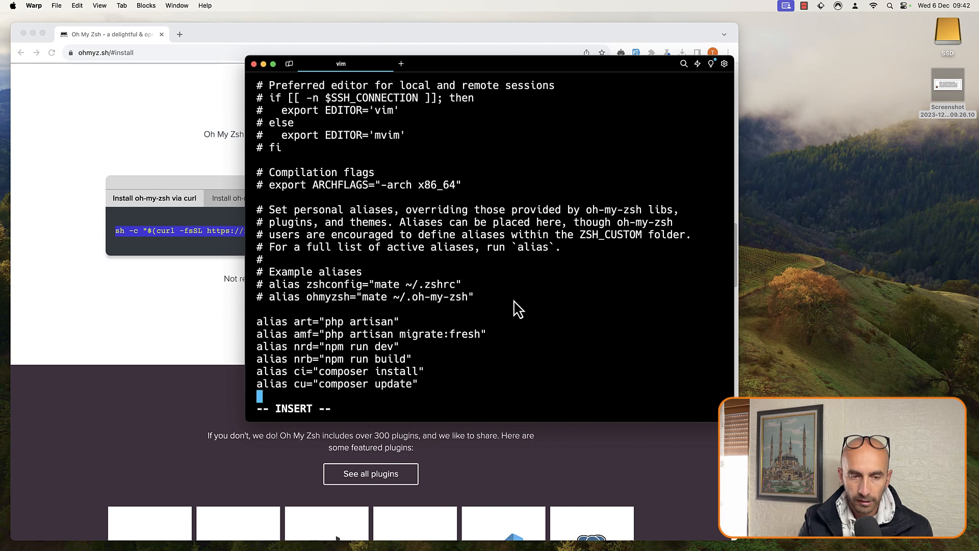
# - Add aliases ga="git add .", gc="git commit -m" and gp="git push" to the list
pyautogui.write('alias')
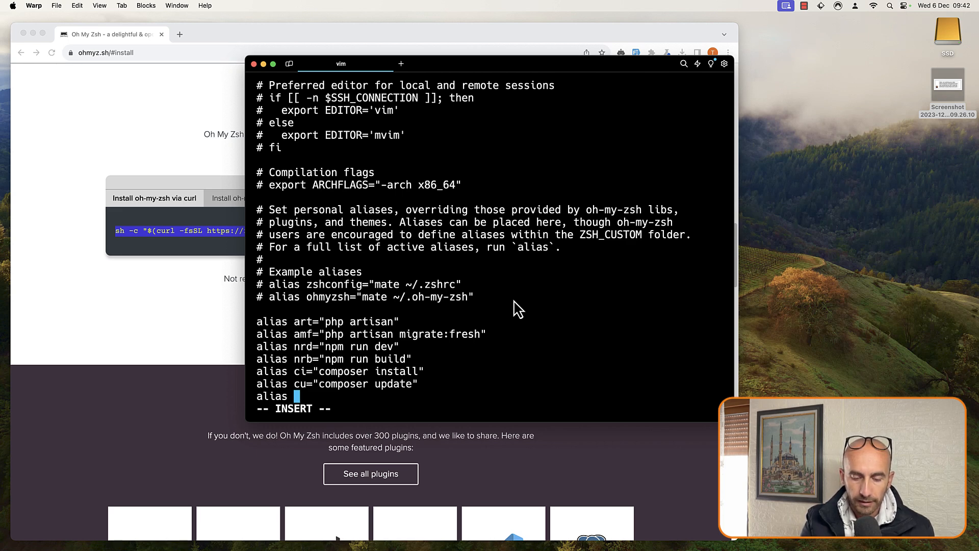
pyautogui.write('g')
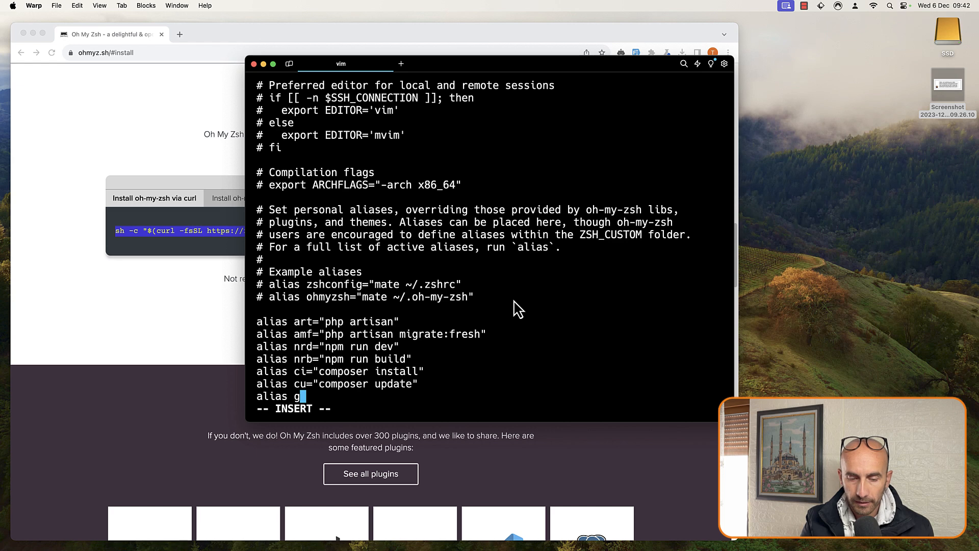
pyautogui.write('a="')
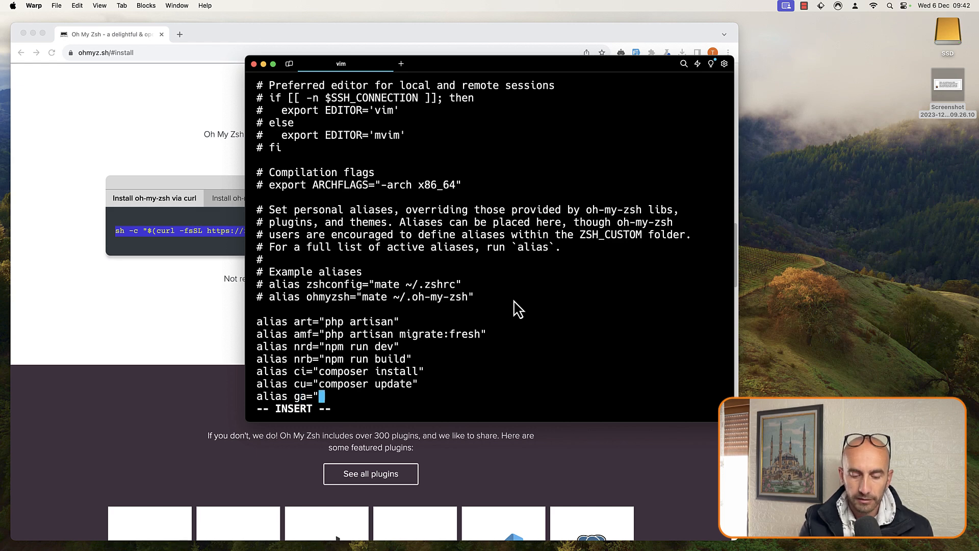
pyautogui.write('git add .')
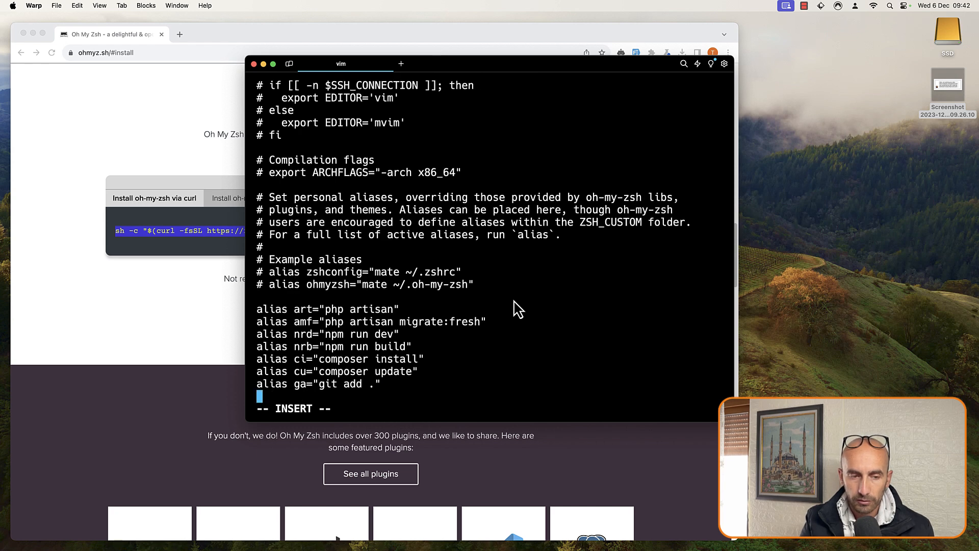
pyautogui.write('alias')
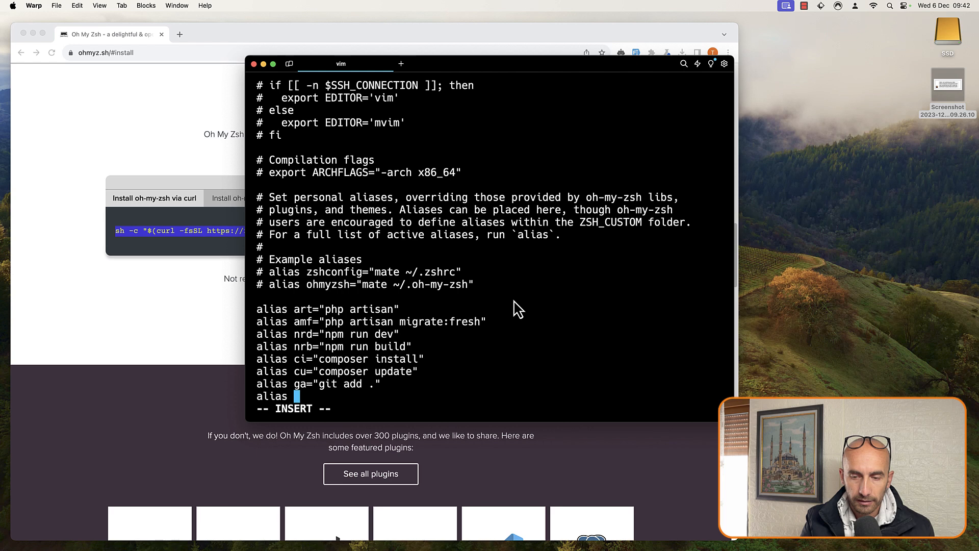
pyautogui.write('gc=')
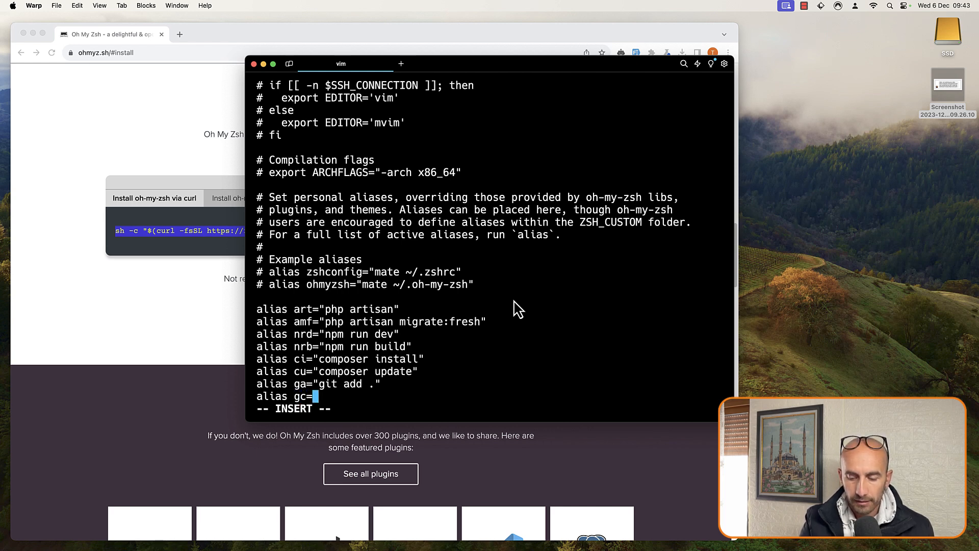
pyautogui.write('git')
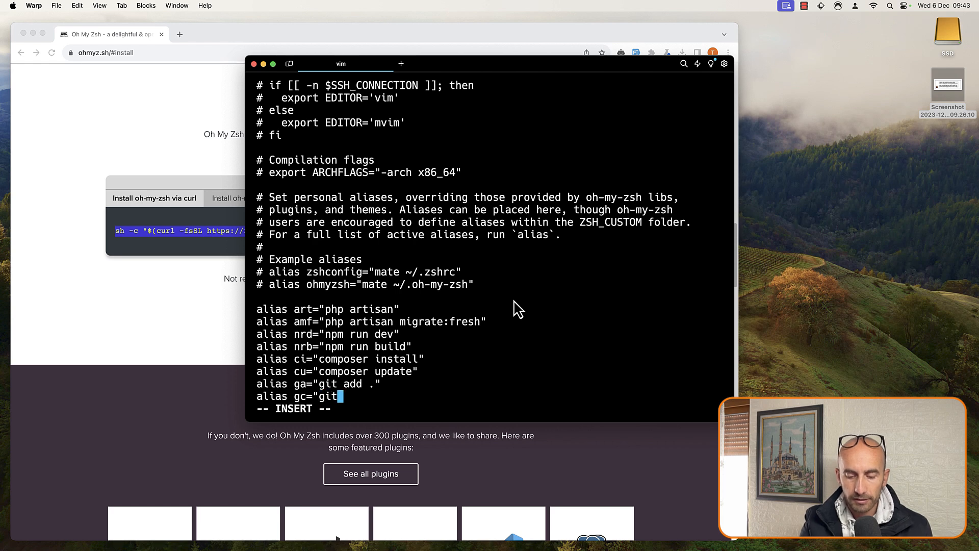
pyautogui.write('commit -m')
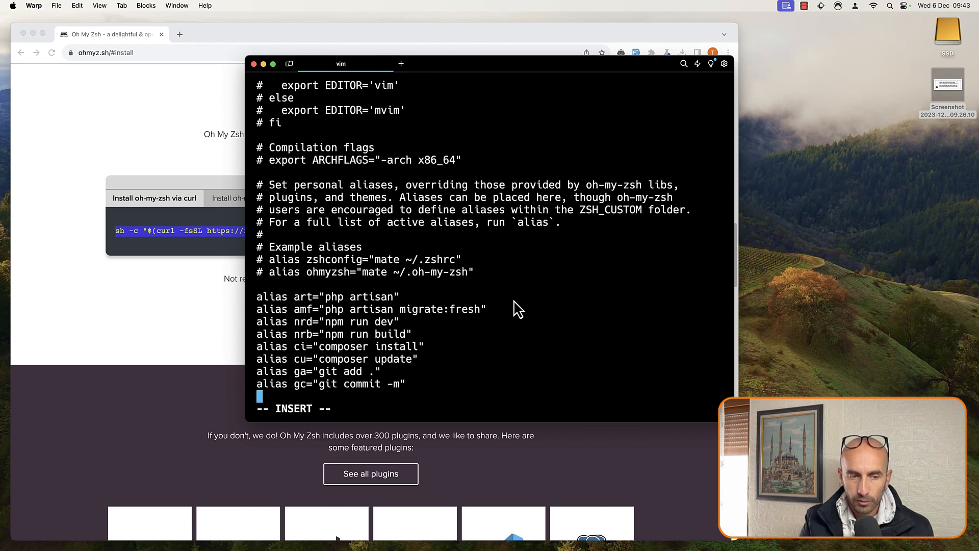
pyautogui.write('alias')
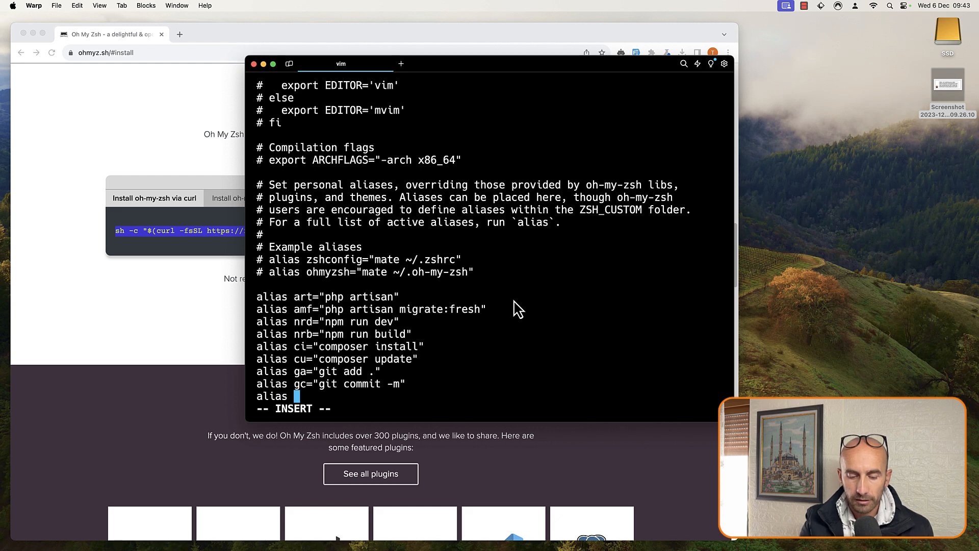
pyautogui.write('gp="git')
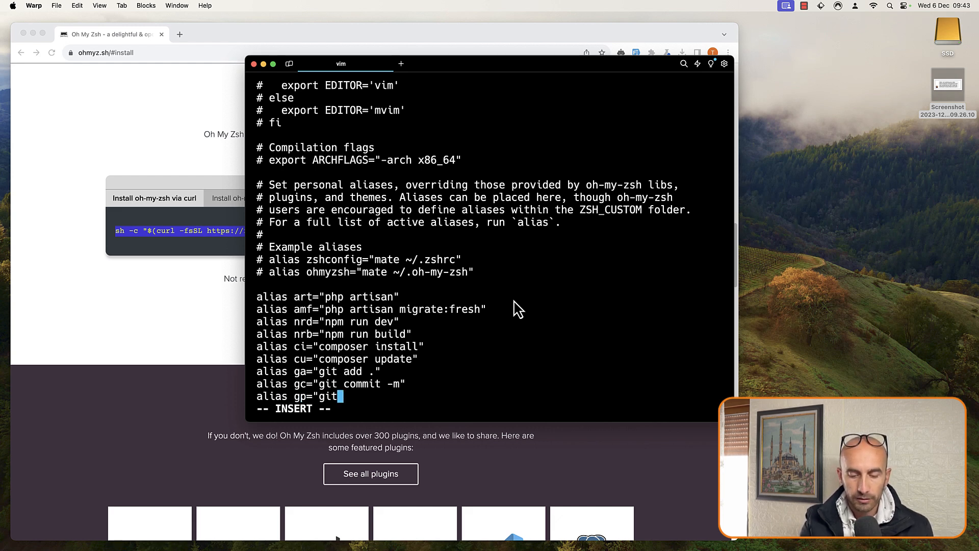
pyautogui.write('push')
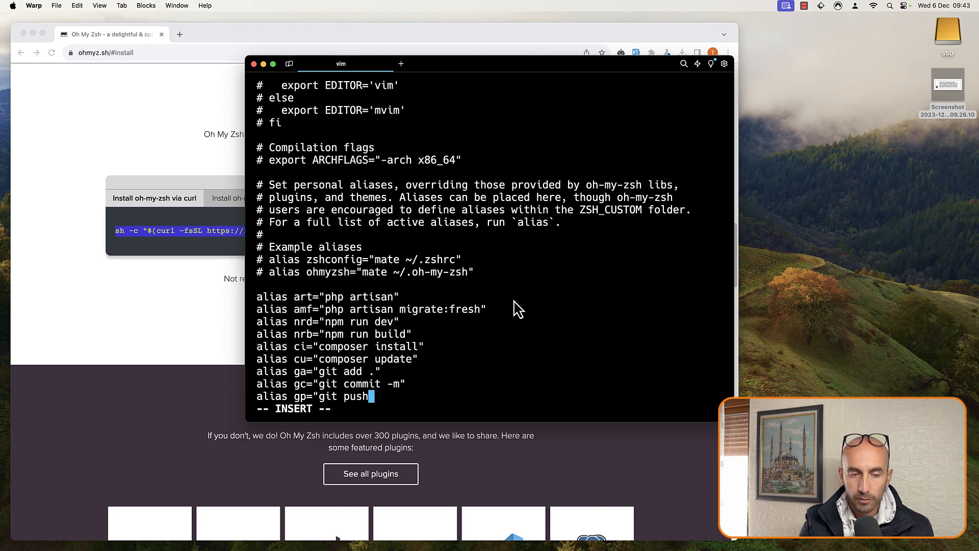
pyautogui.write('"')
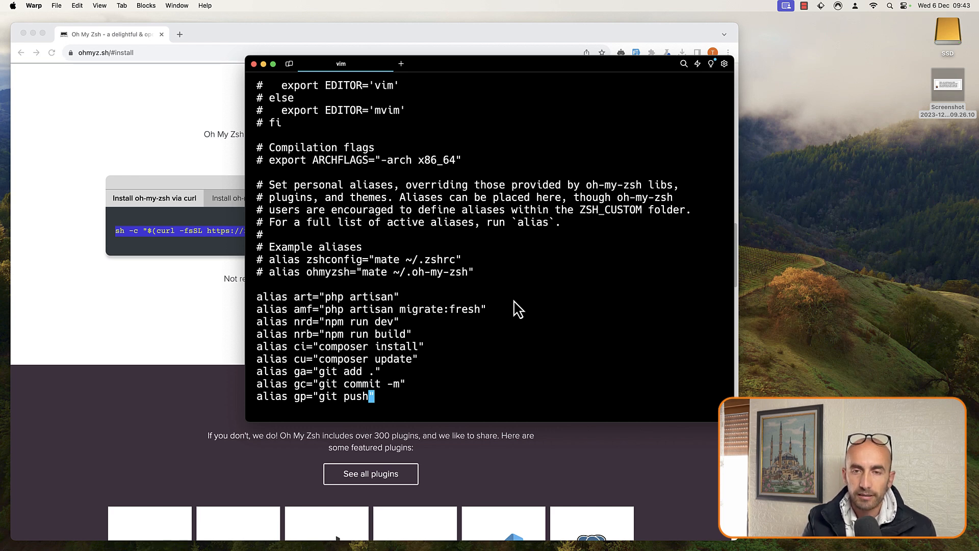
pyautogui.moveTo(461, 404)
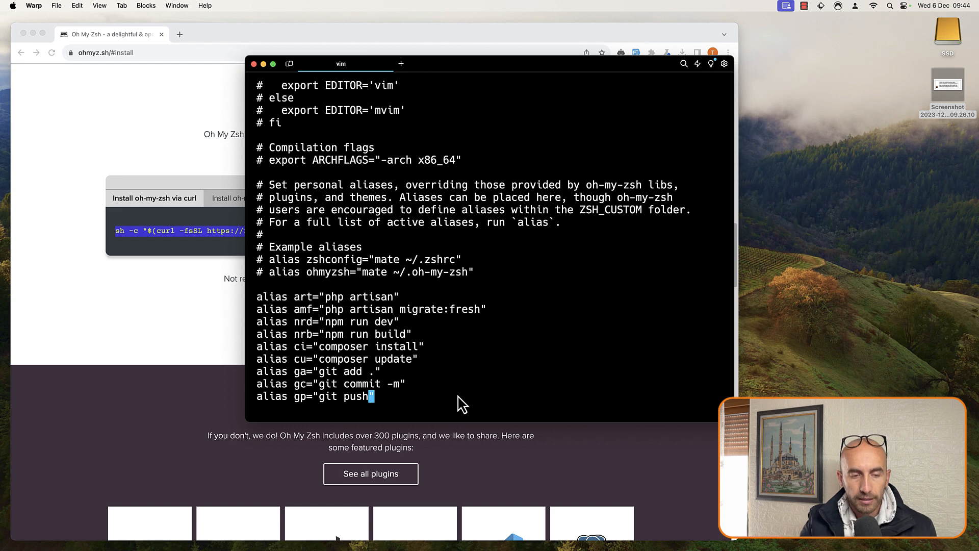